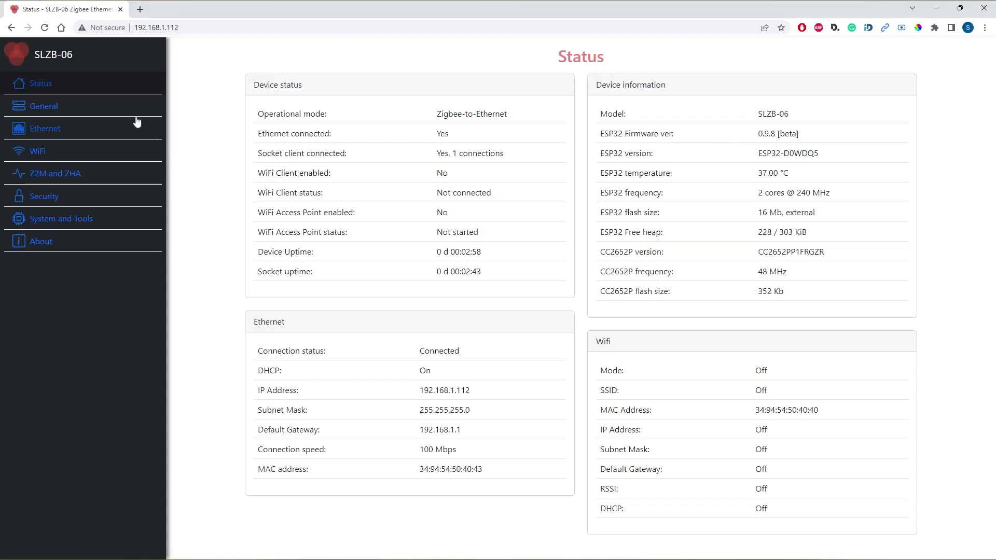
Browse the Ethernet, Z2M/ZHA, System, General, WiFi and Security pages, then return to Status.
left_click(44, 129)
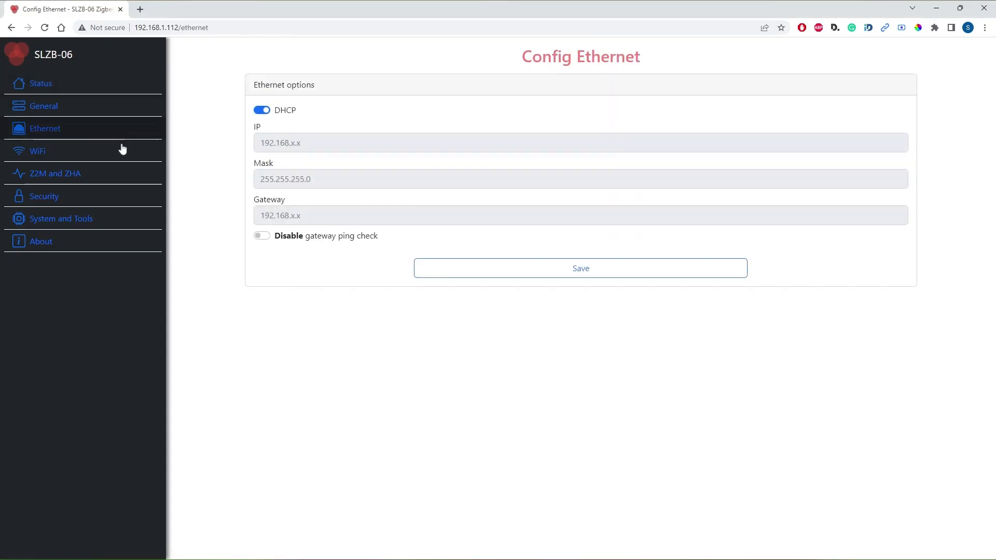
left_click(54, 173)
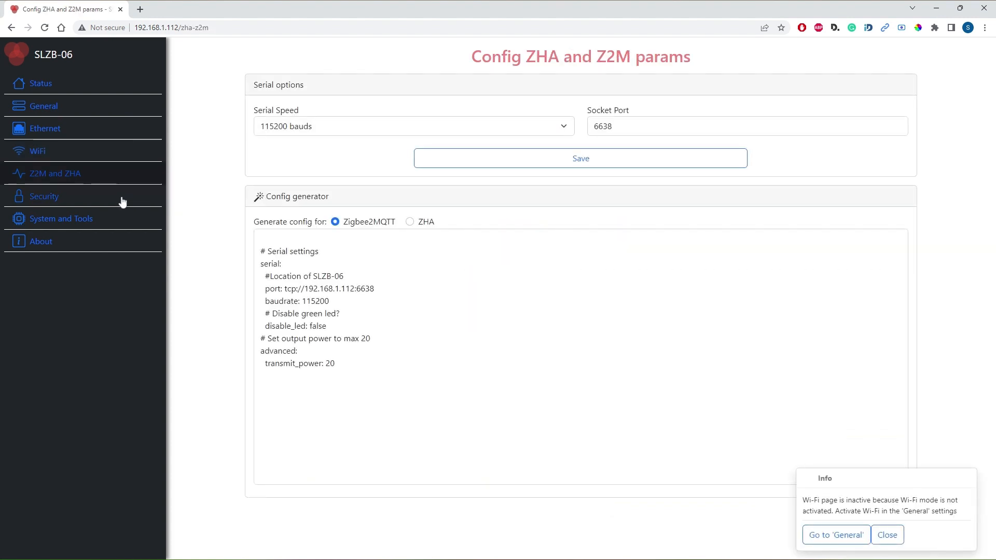
left_click(61, 219)
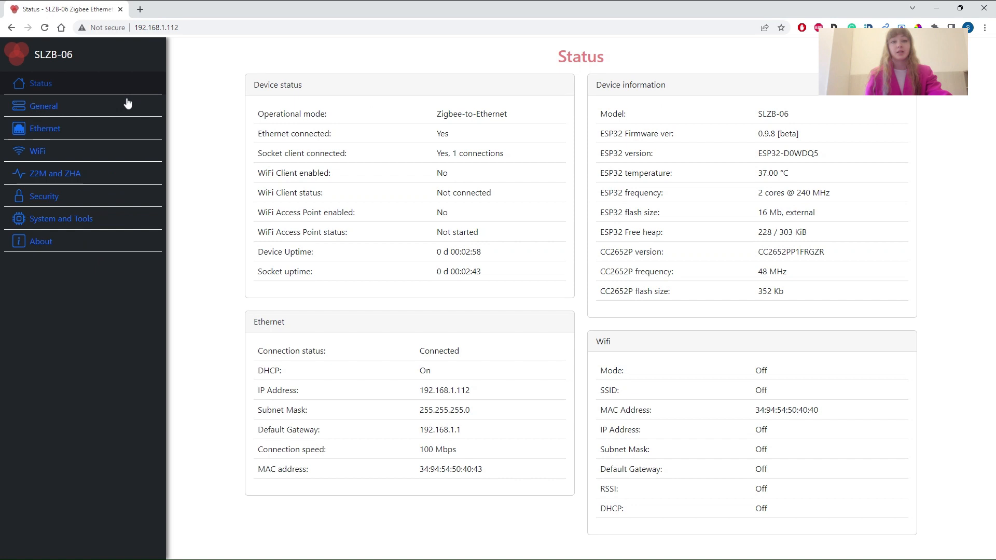
left_click(45, 106)
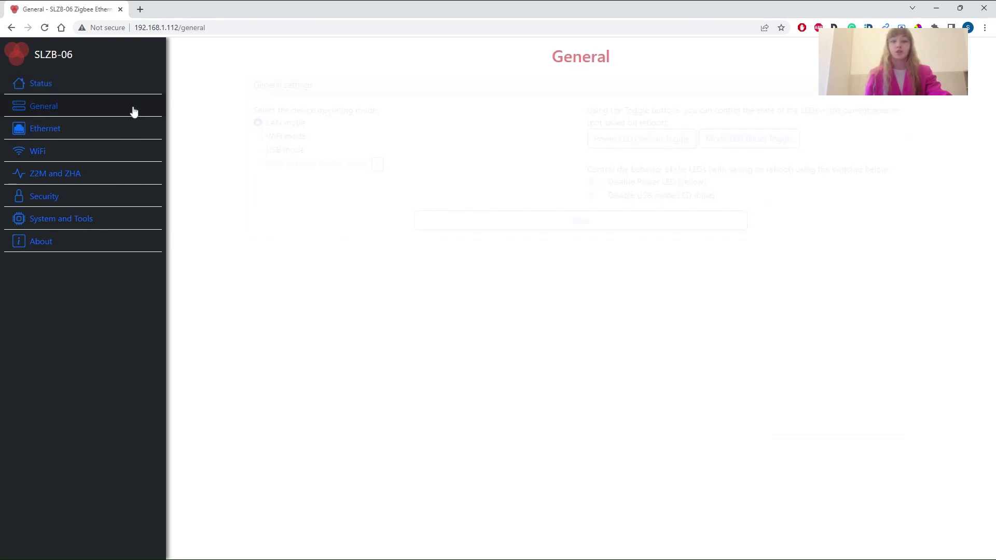
left_click(37, 151)
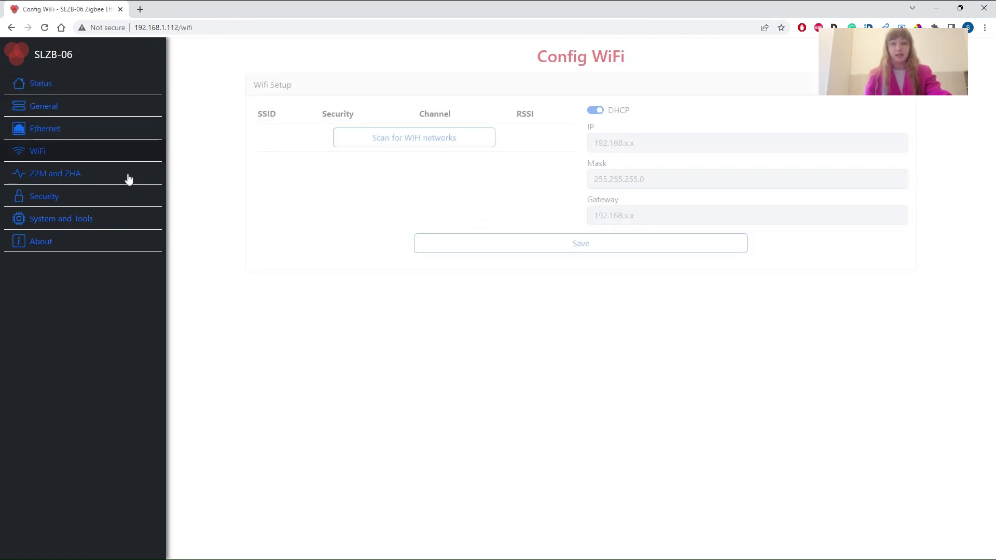
left_click(45, 196)
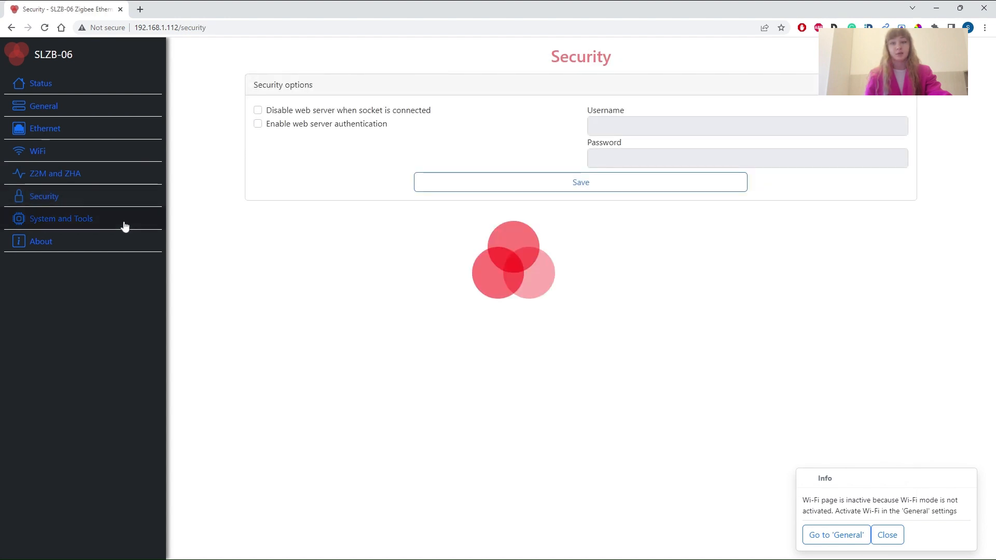
left_click(40, 83)
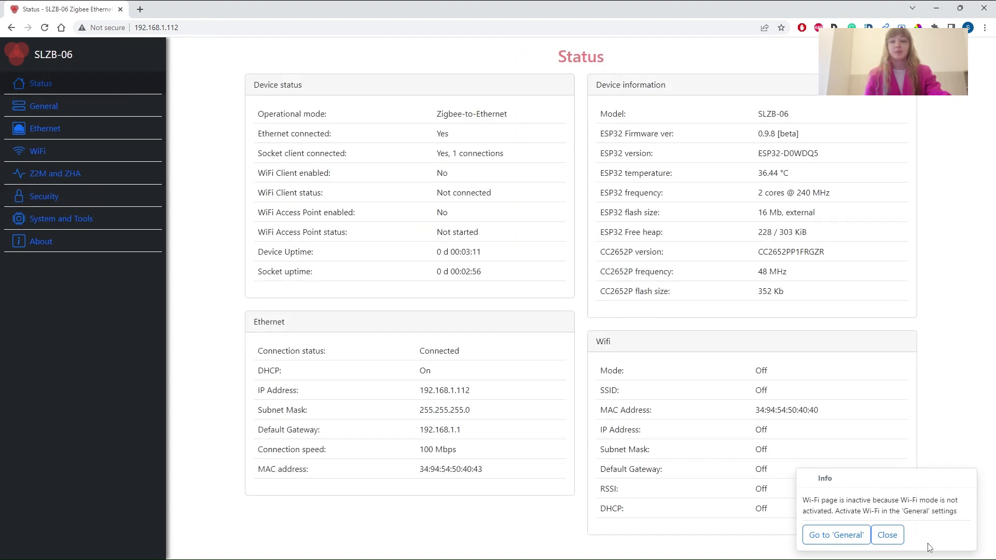
Dismiss the Wi-Fi inactive notice and review the device info panel showing ESP32 at 36.44 °C.
left_click(886, 536)
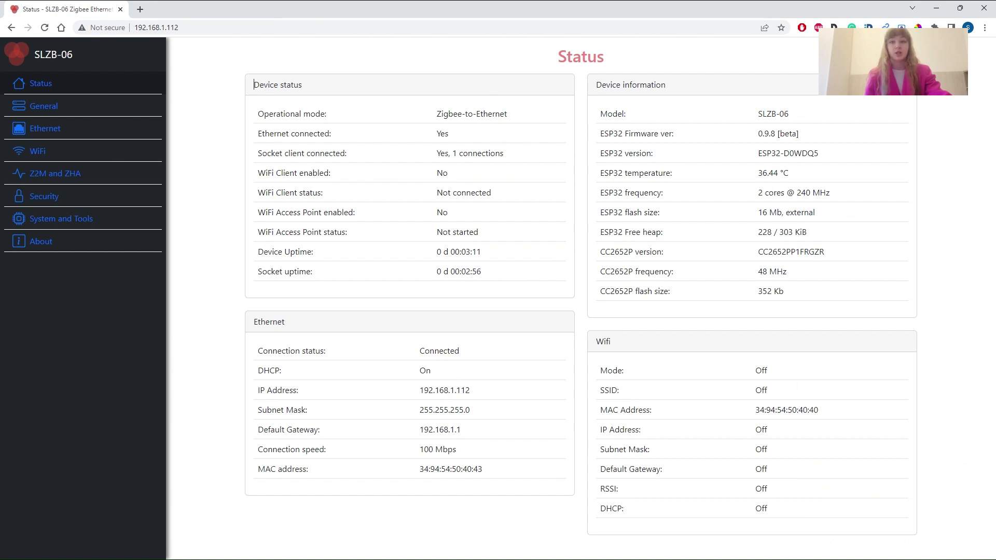
double_click(630, 84)
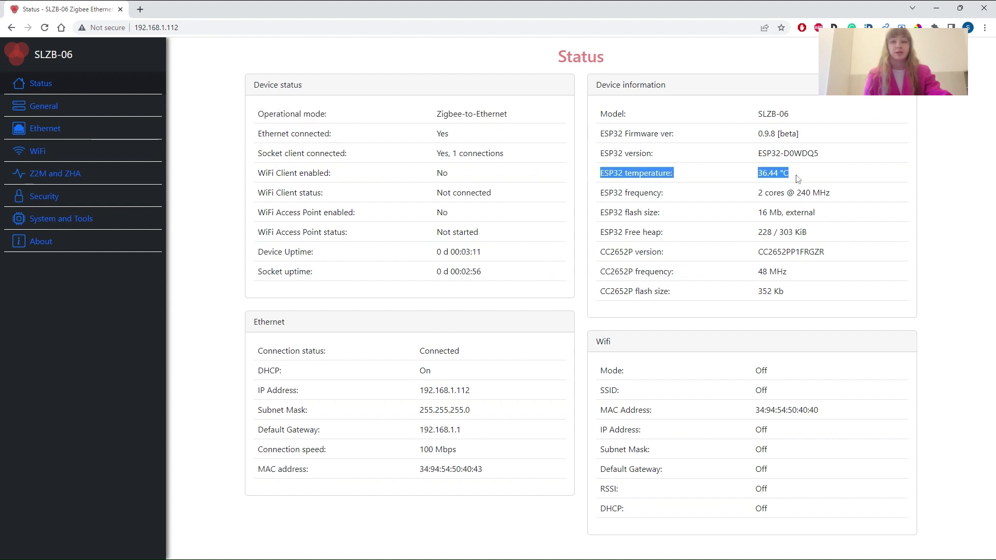
mouse_move(87, 83)
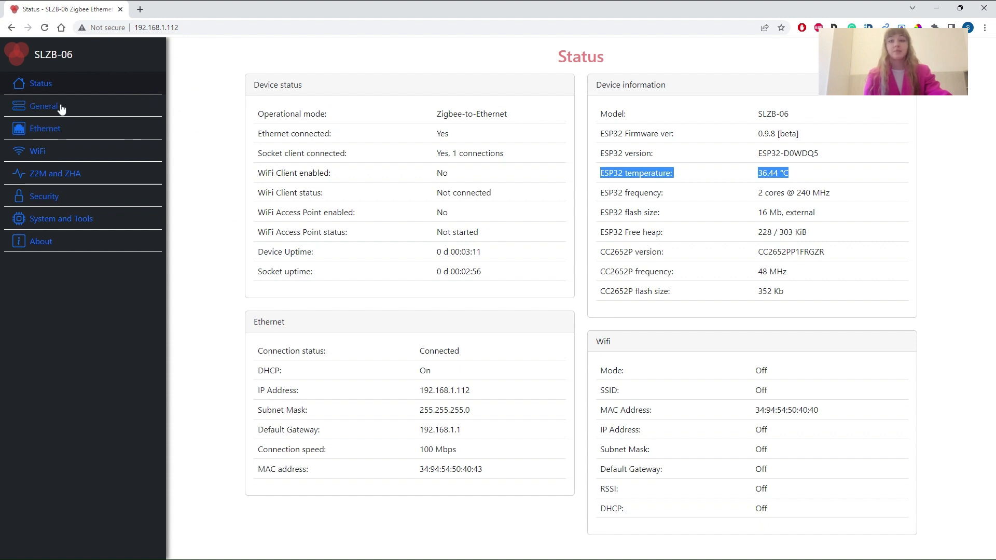
On the General page try WiFi mode and keep the yellow power LED disabled after reboot.
left_click(45, 105)
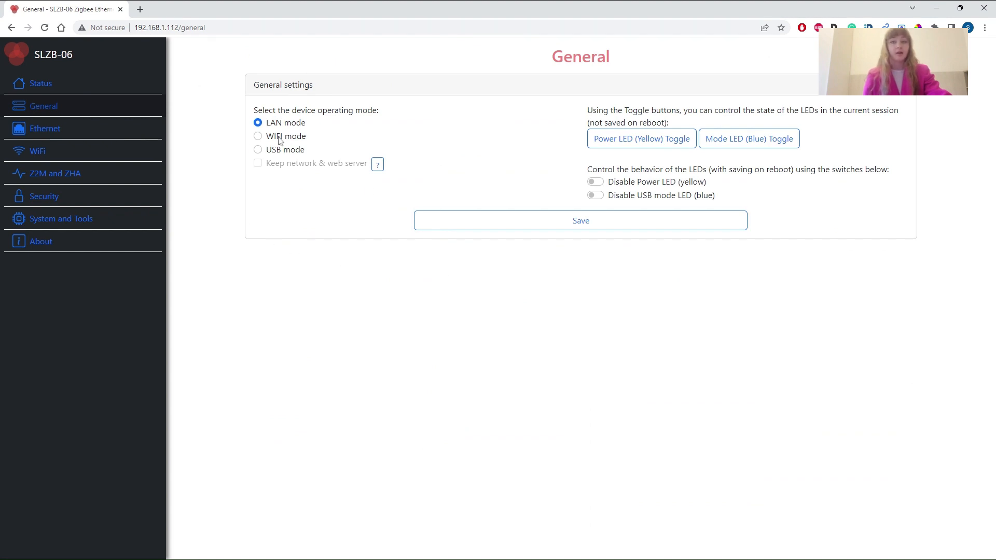
double_click(285, 136)
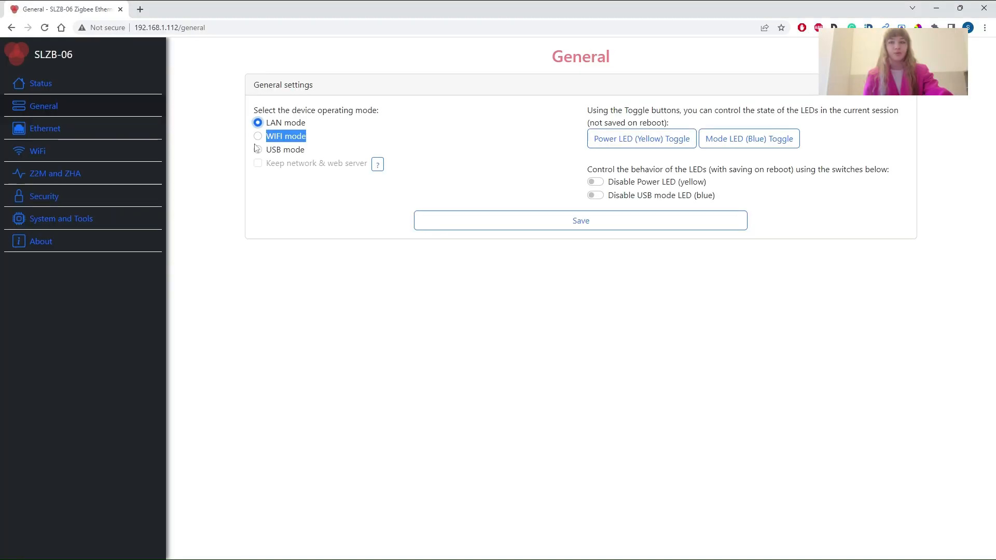
left_click(259, 136)
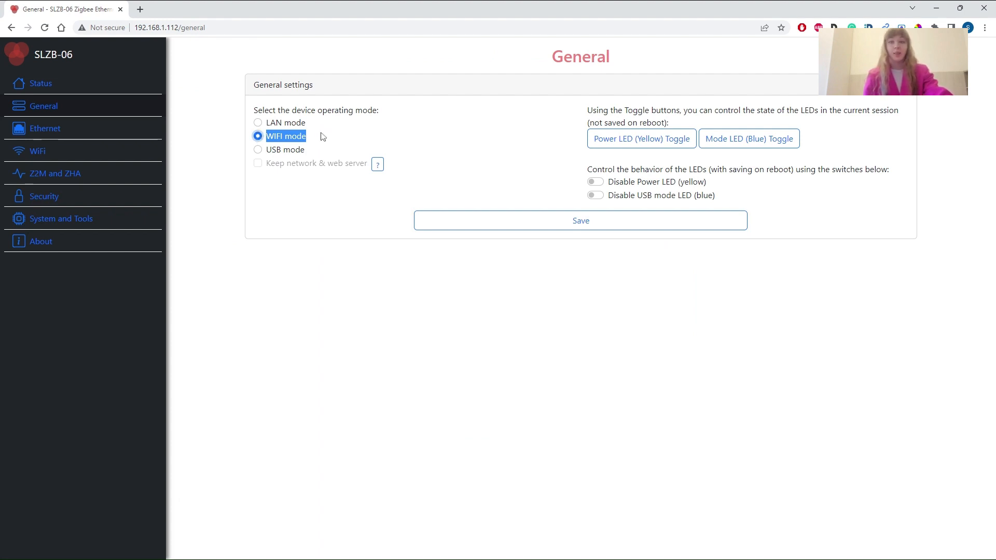
mouse_move(324, 139)
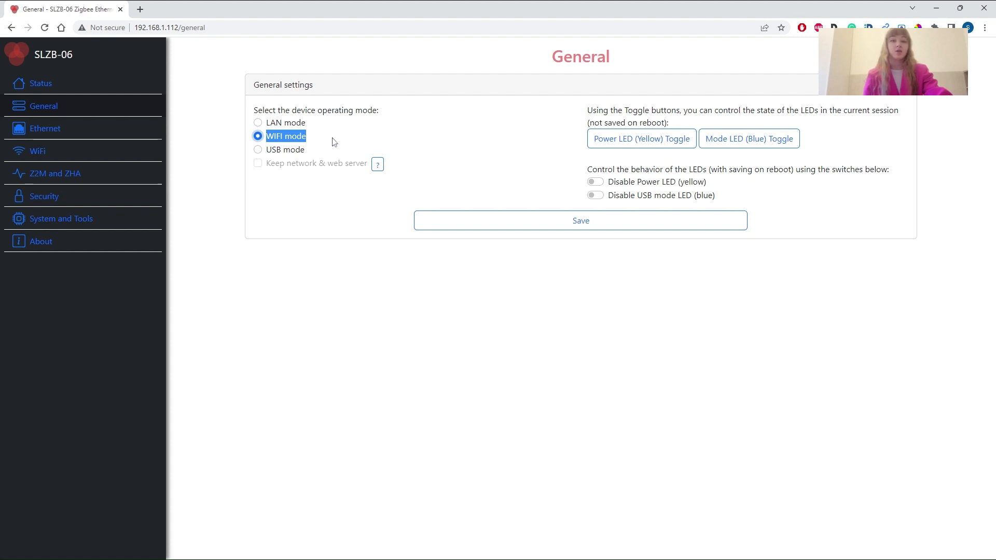
left_click(259, 149)
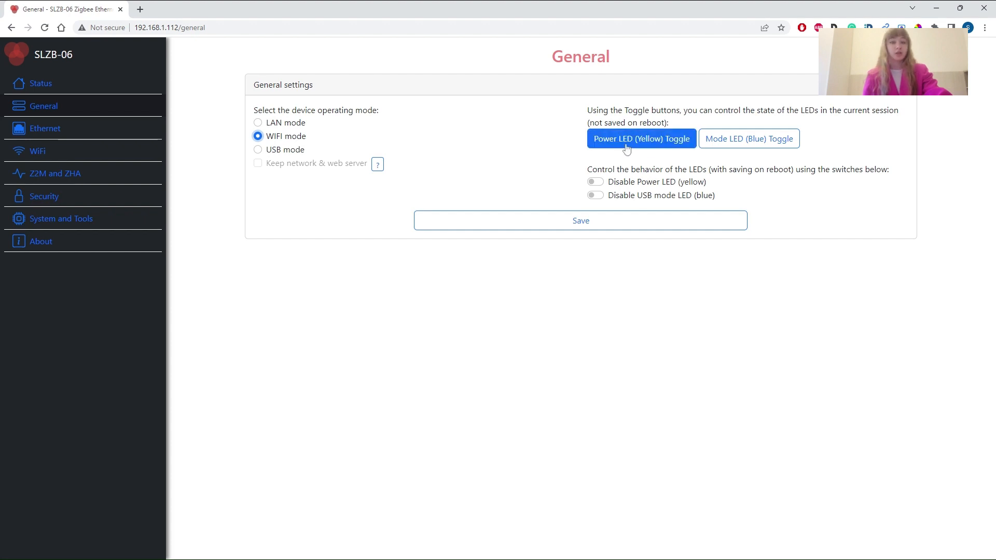
left_click(641, 138)
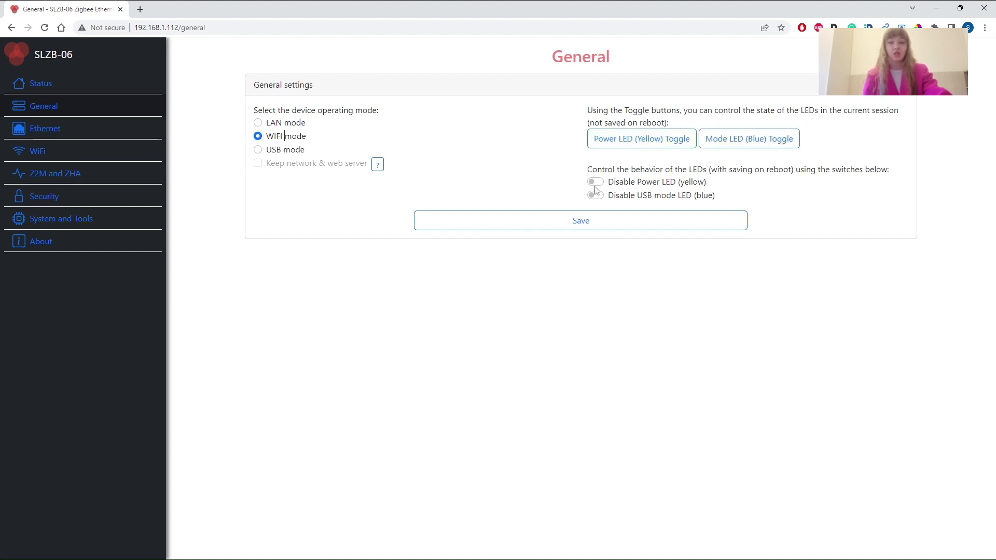
left_click(594, 181)
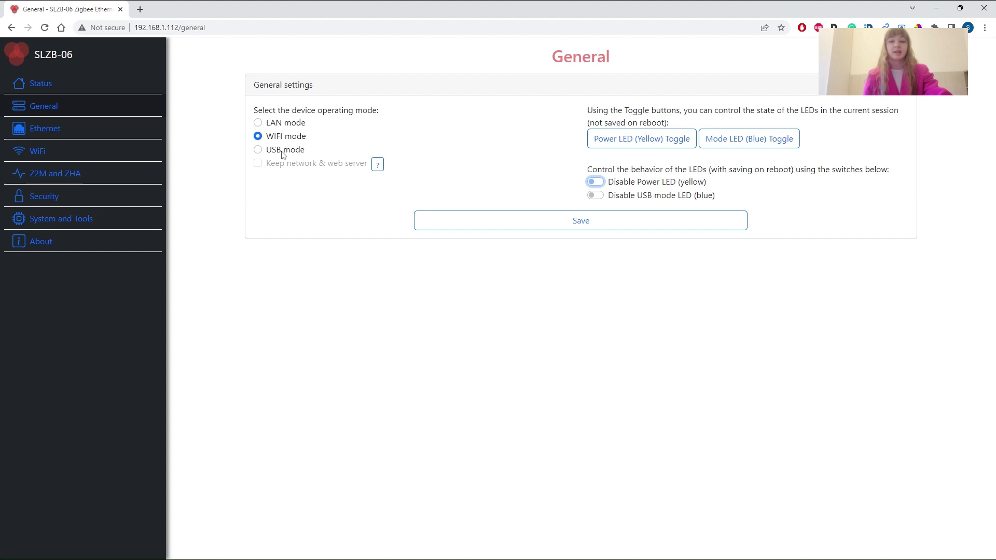
Choose USB operating mode and read the help on keeping network and web server.
left_click(258, 149)
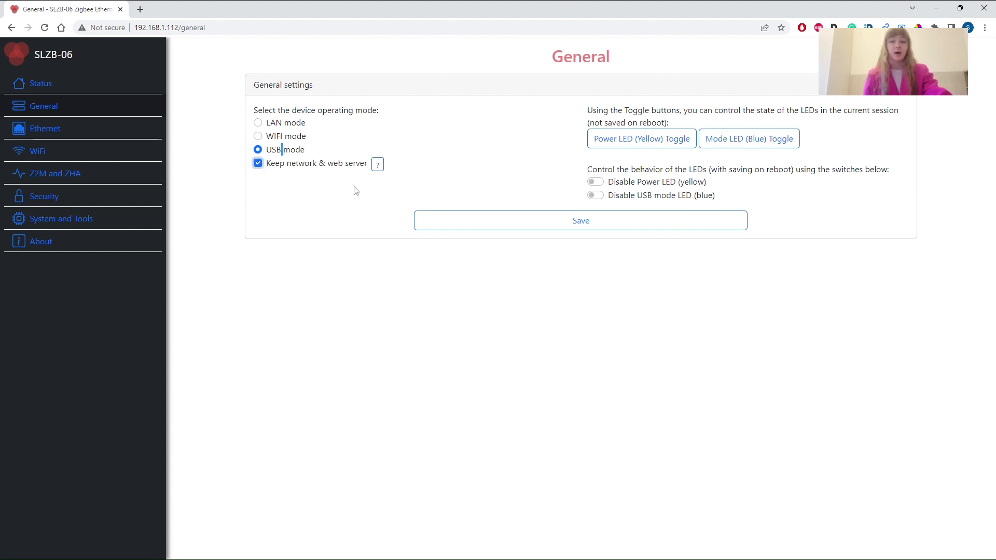
left_click(377, 165)
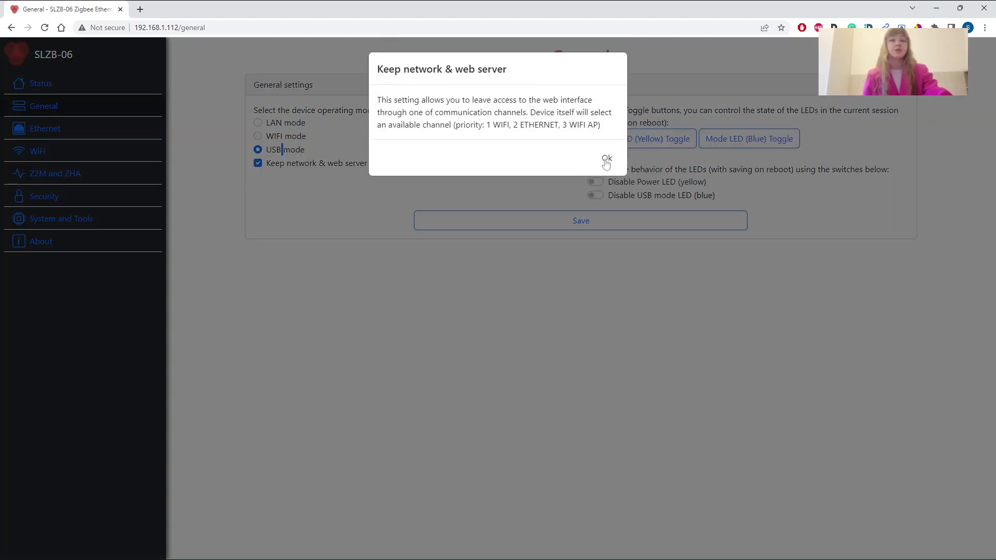
left_click(606, 157)
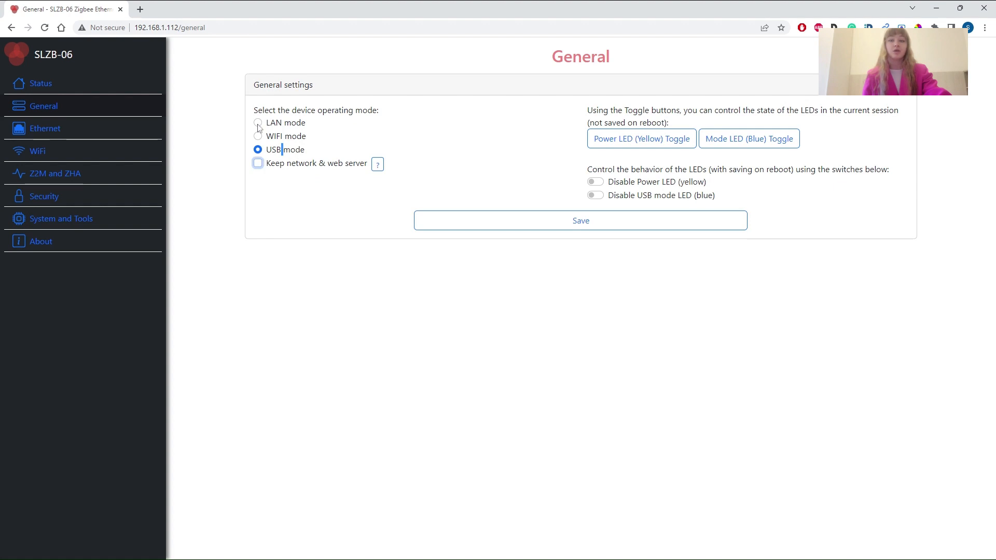
View the Ethernet settings with DHCP enabled and the 255.255.255.0 mask.
left_click(44, 129)
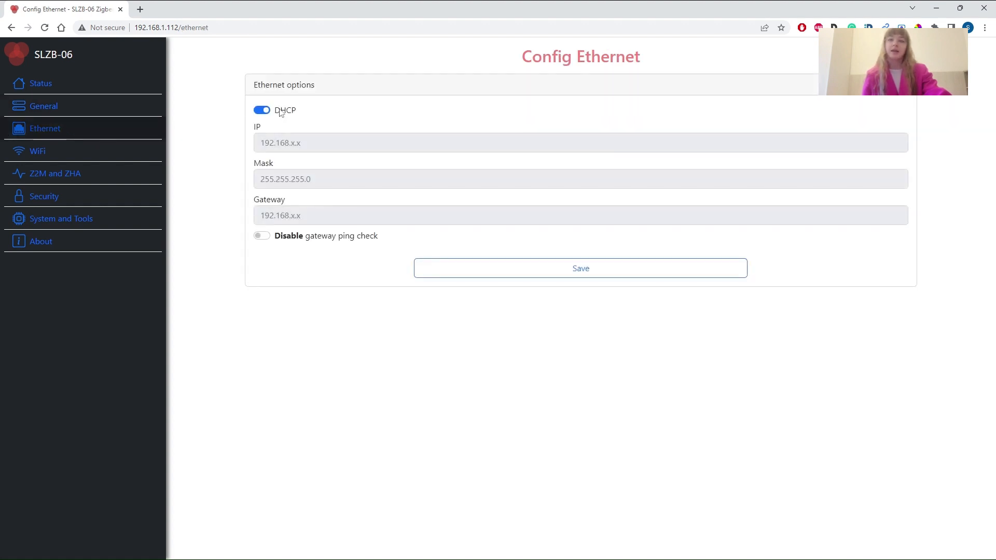
left_click(261, 110)
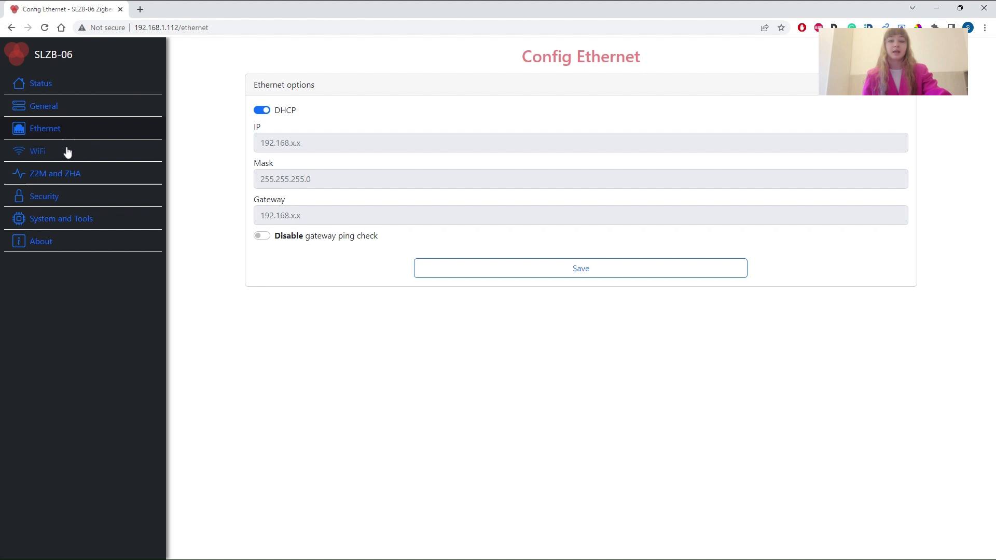
Check the inactive WiFi settings, dismiss the notice and go back to the General operating-mode options.
left_click(38, 152)
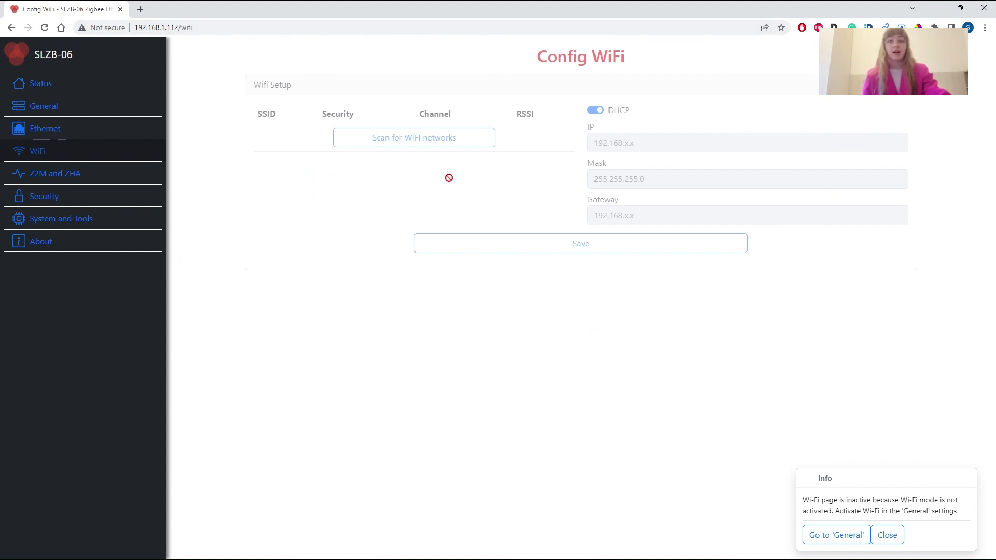
double_click(828, 500)
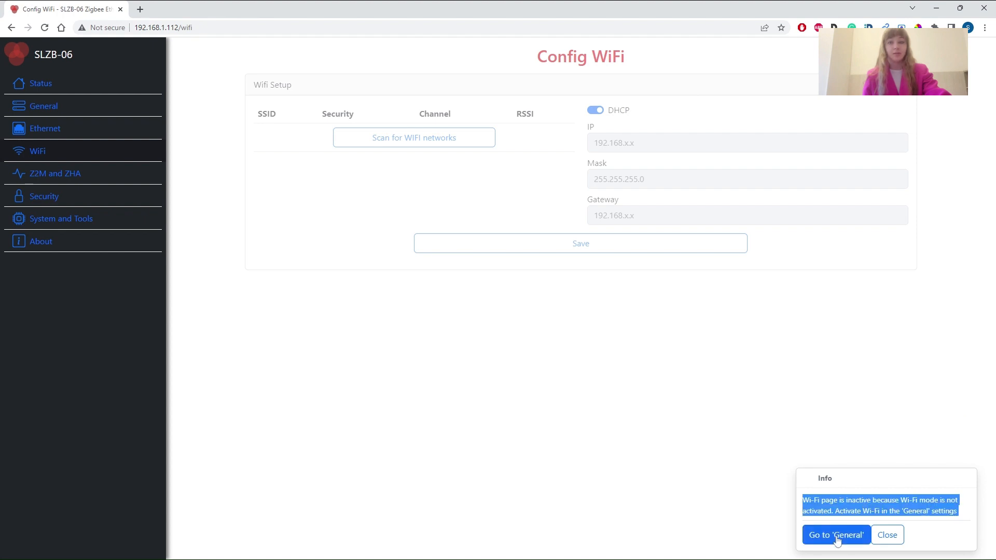
left_click(887, 534)
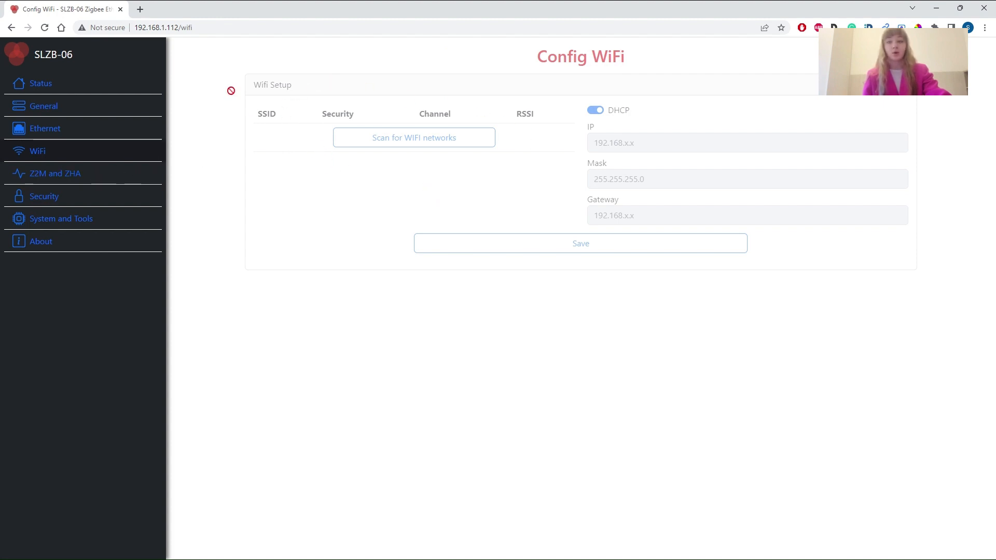
left_click(43, 106)
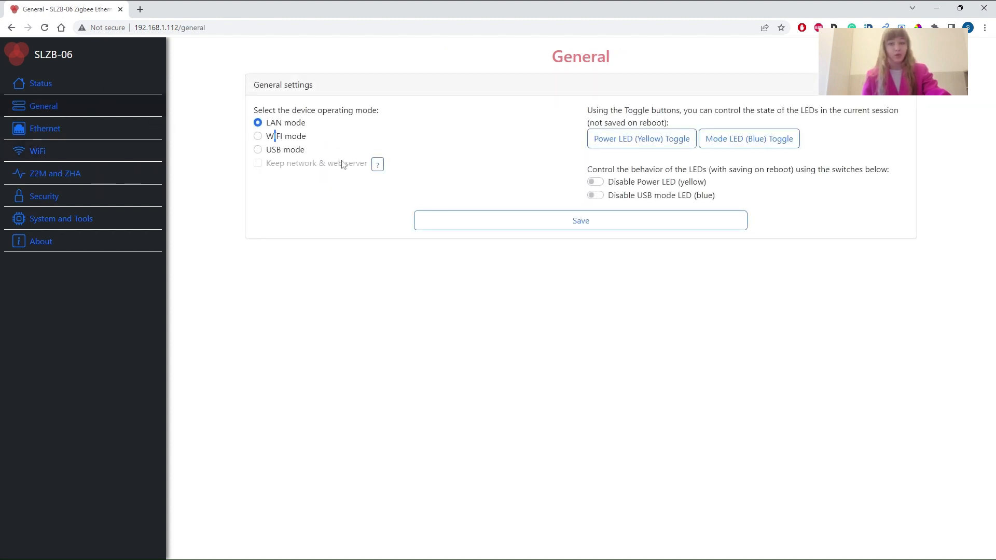
left_click(258, 136)
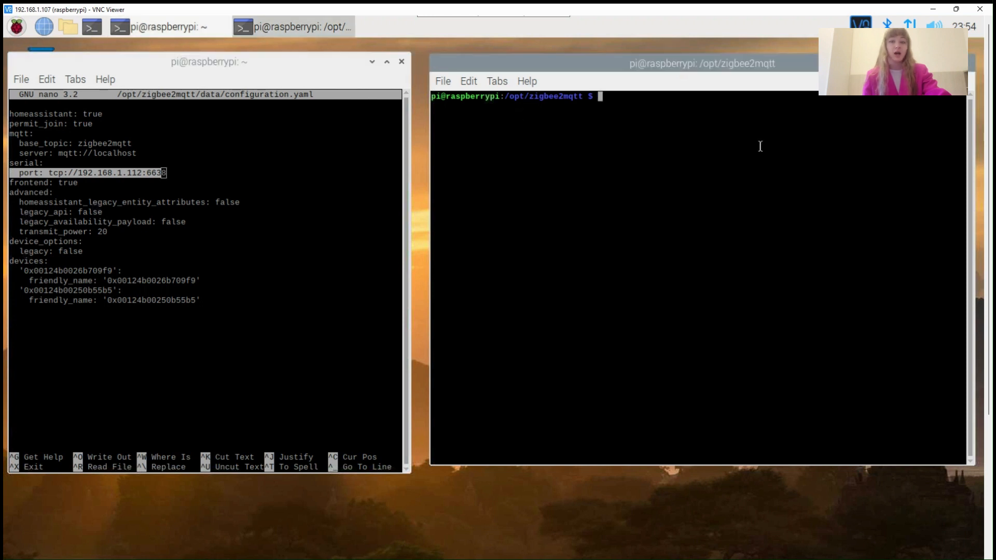
Start Zigbee2MQTT from /opt/zigbee2mqtt with sudo npm start, pointing at tcp://192.168.1.112:6638.
type("sudo npm start")
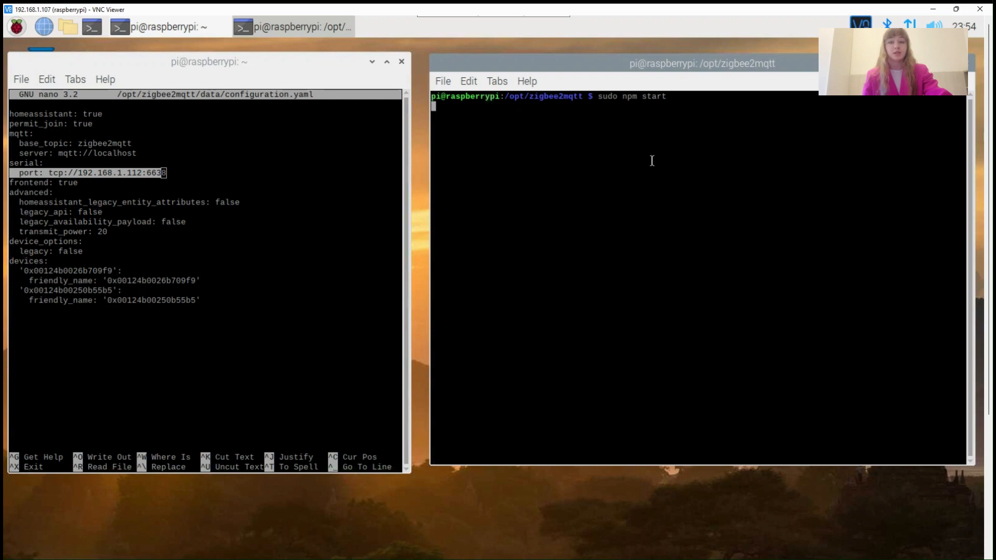
key("Return")
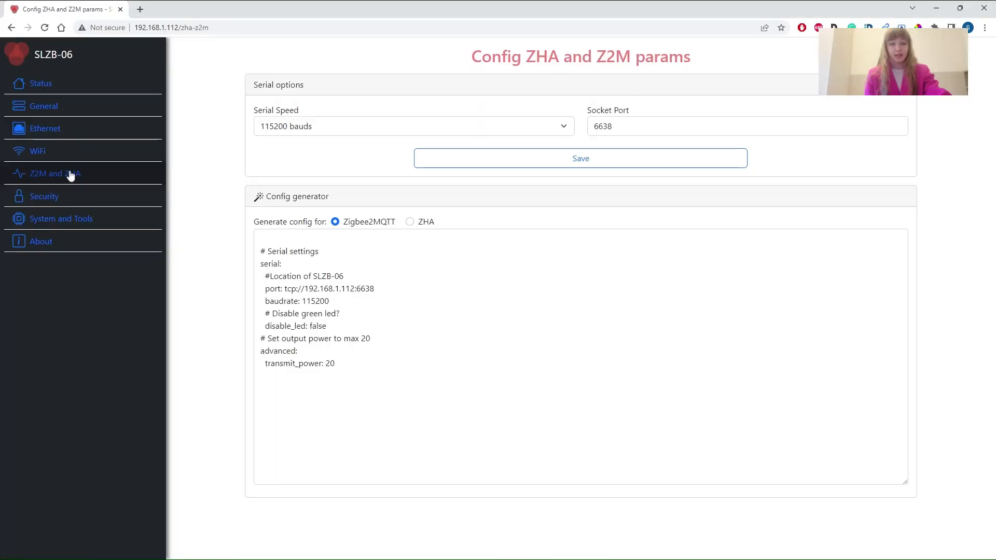
mouse_move(287, 152)
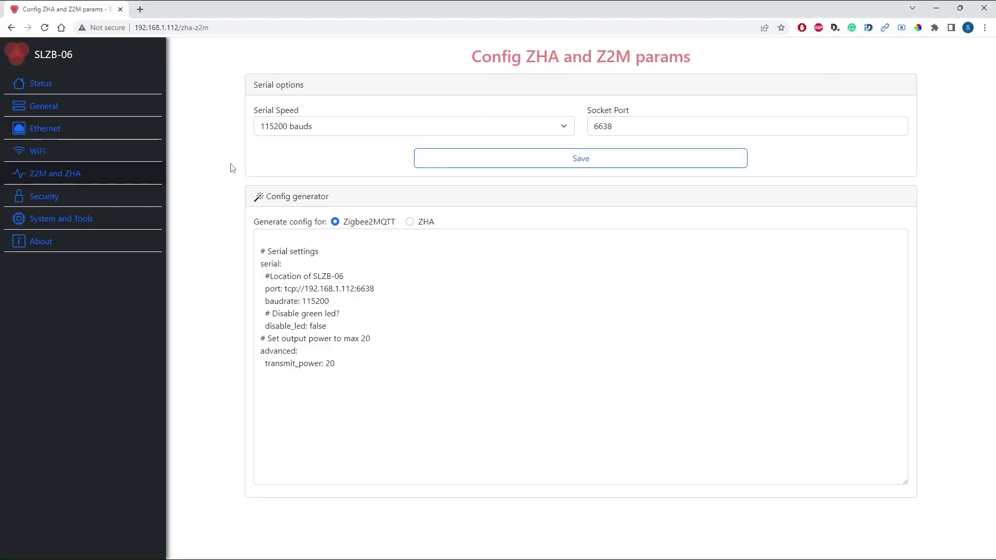
Review the generated Zigbee2MQTT config with socket port 6638 on the Z2M/ZHA page.
double_click(297, 196)
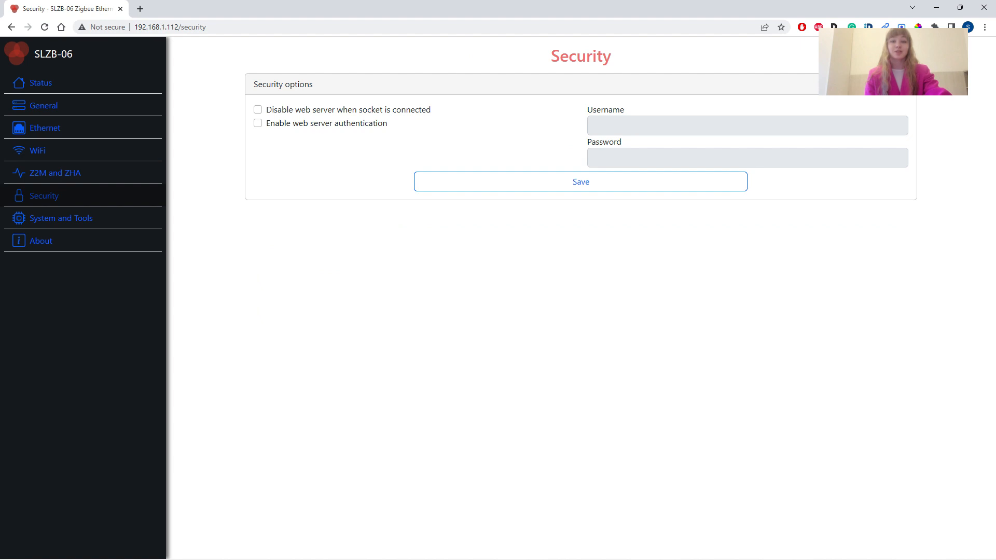
left_click(258, 124)
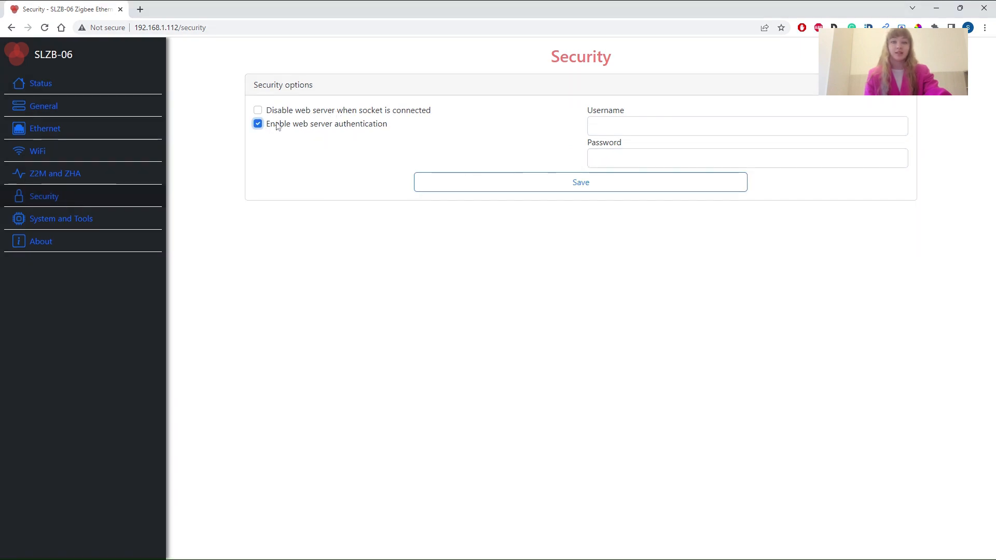
left_click(747, 157)
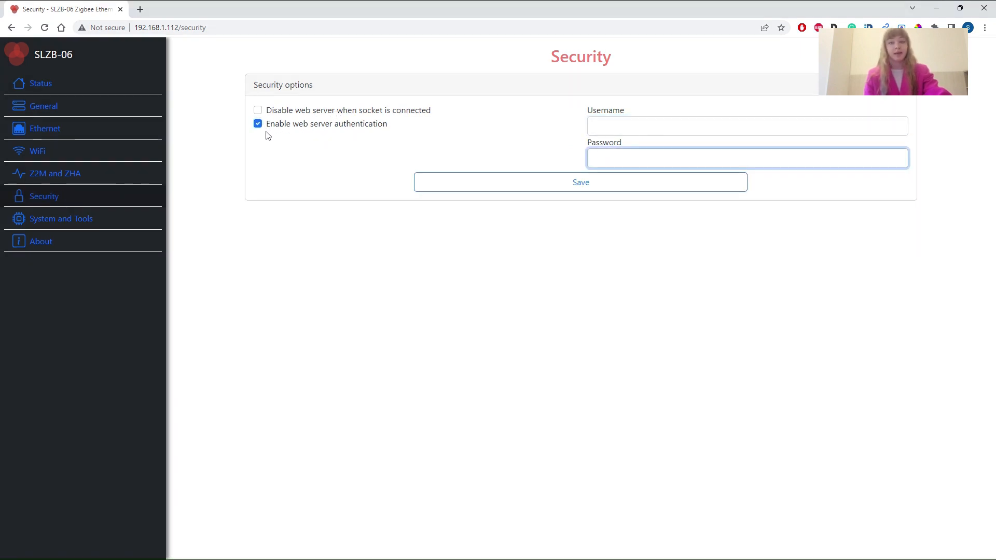
left_click(258, 123)
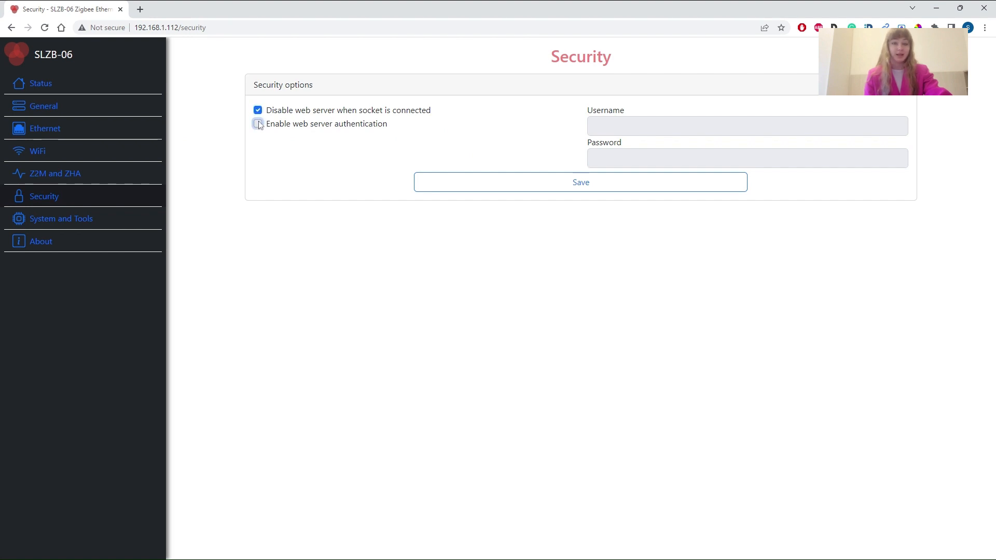
left_click(259, 110)
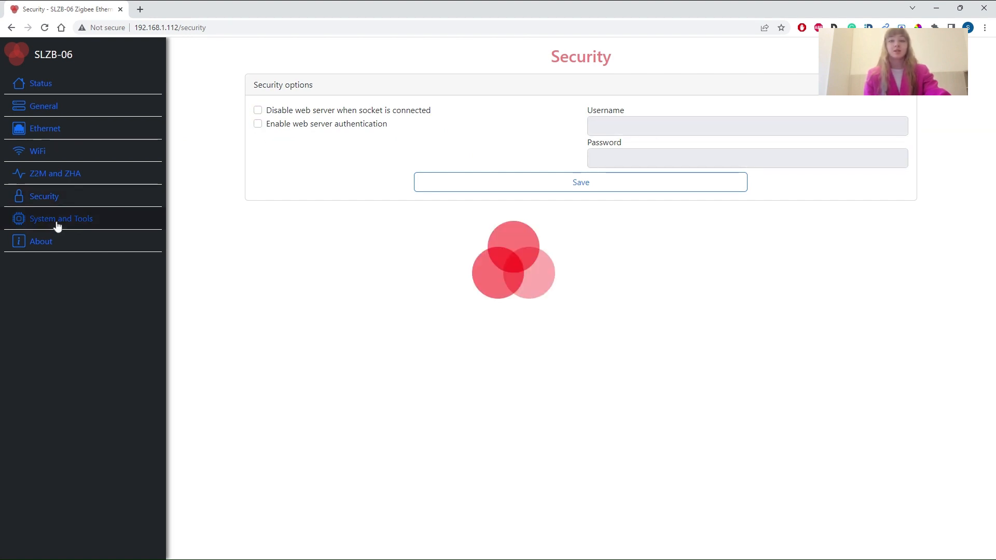
View the System Control tab with hostname SLZB-06, module restart and session controls.
left_click(62, 219)
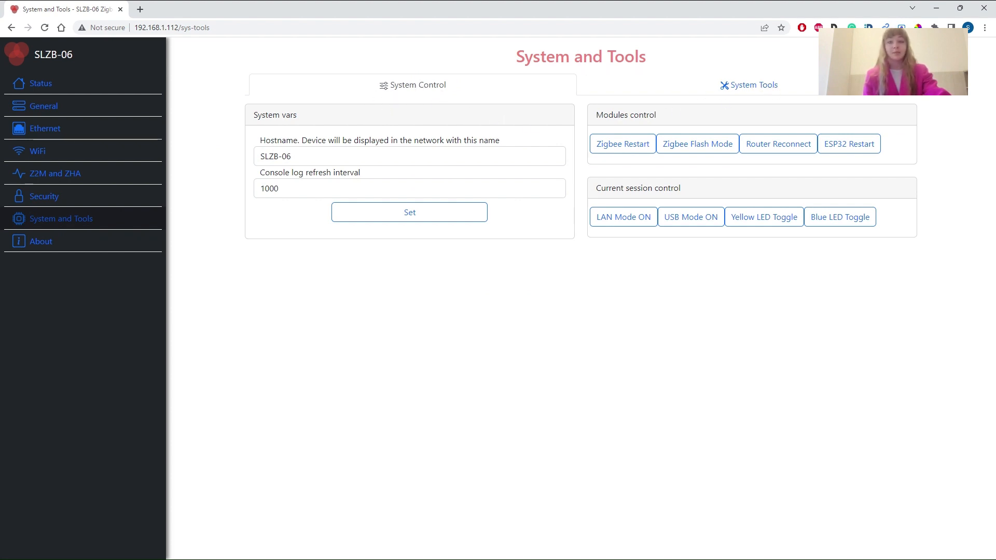
left_click(409, 188)
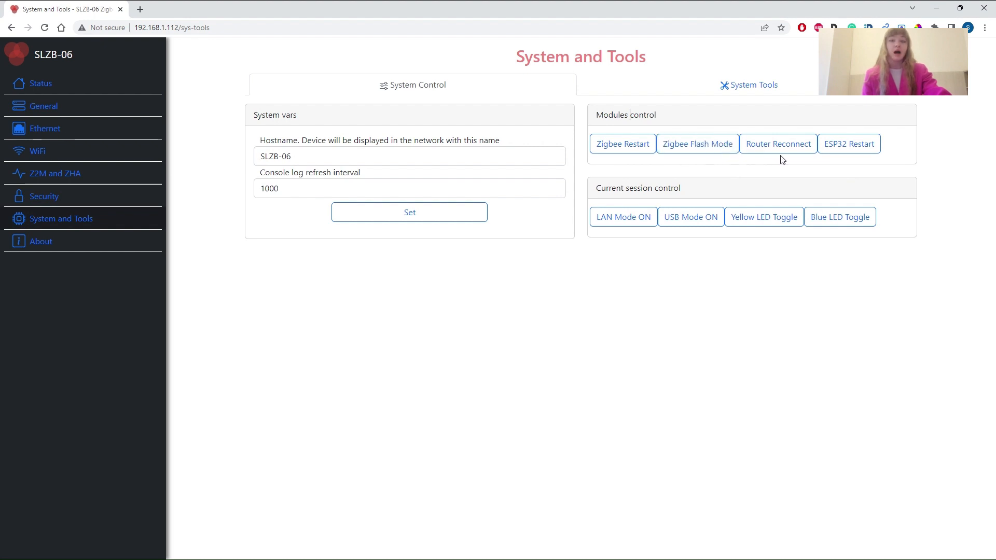
left_click(777, 144)
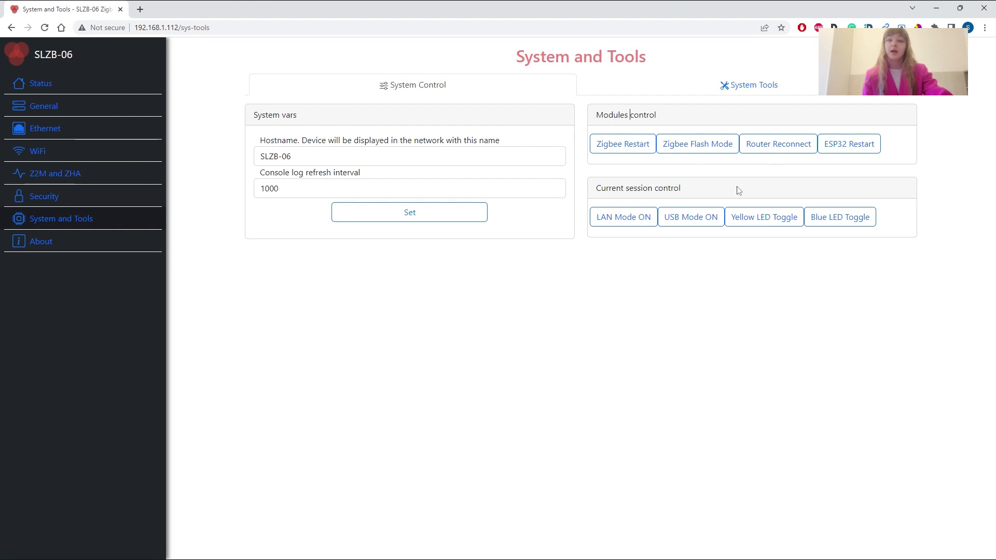
Look over the System Tools firmware update and config browser, then go to the About page.
left_click(748, 84)
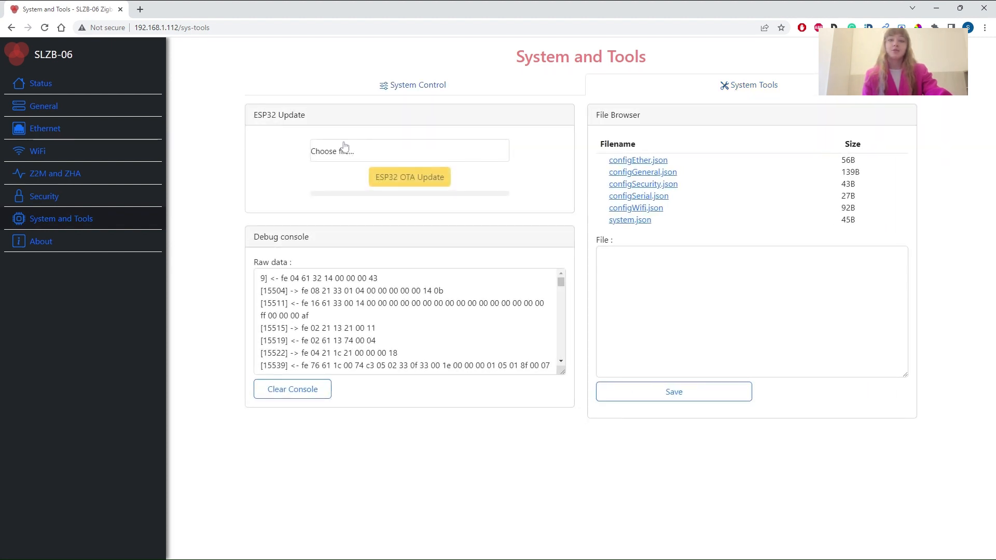
double_click(279, 115)
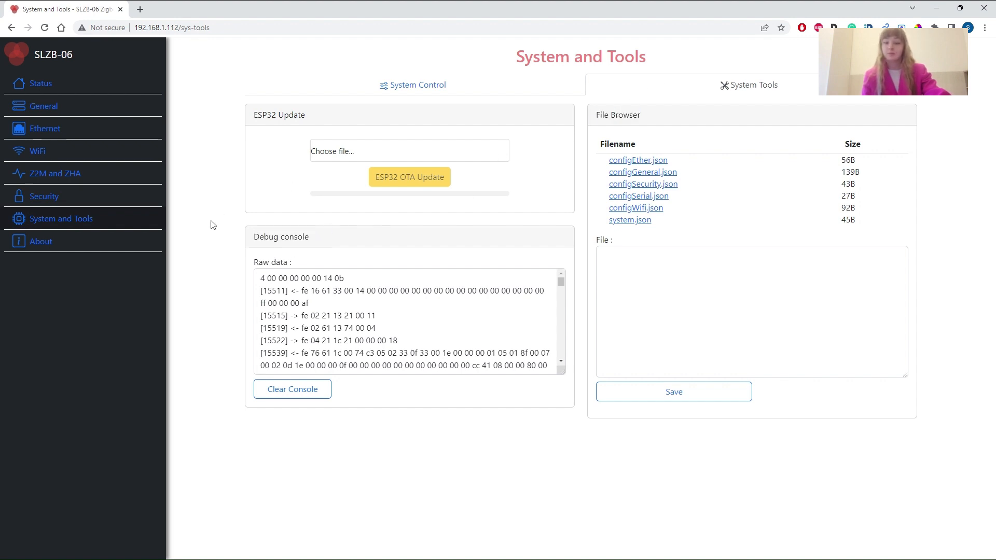
left_click(40, 241)
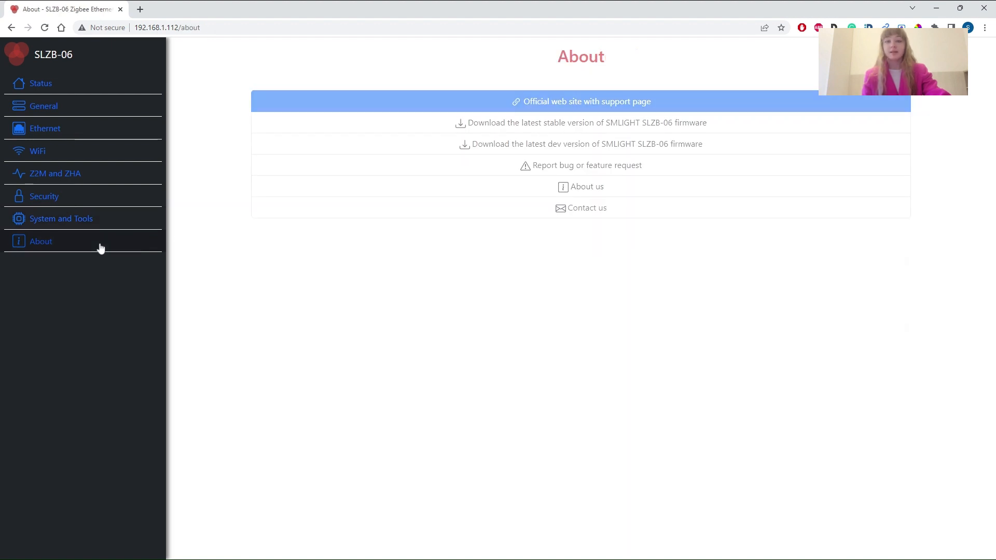